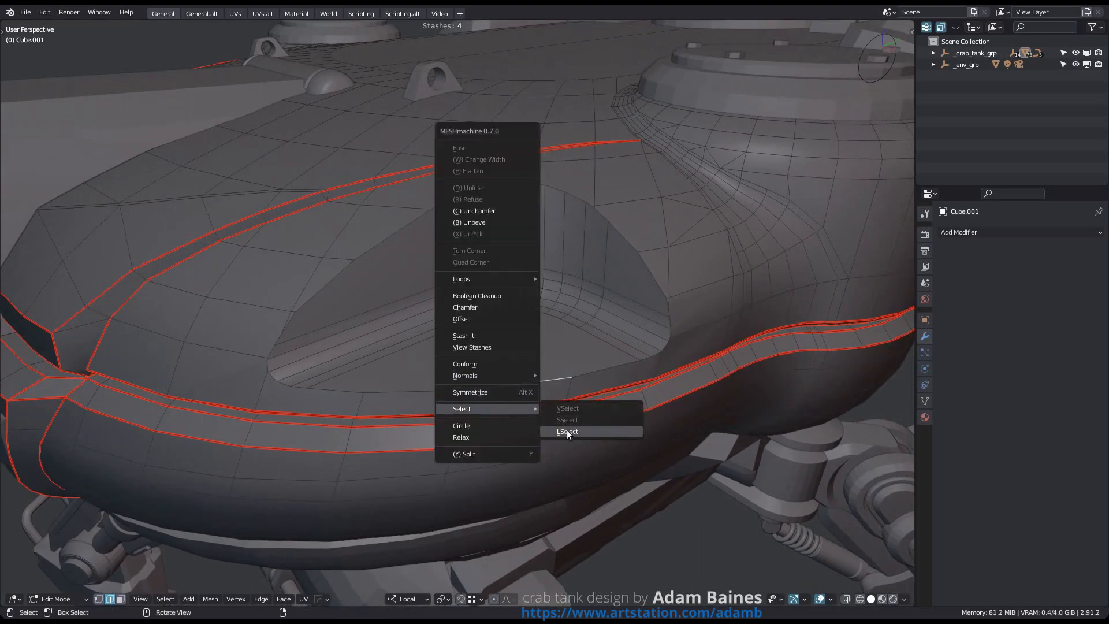
Select the connected sharp edge loop around the recessed opening's rim with SSelect
left_click(476, 296)
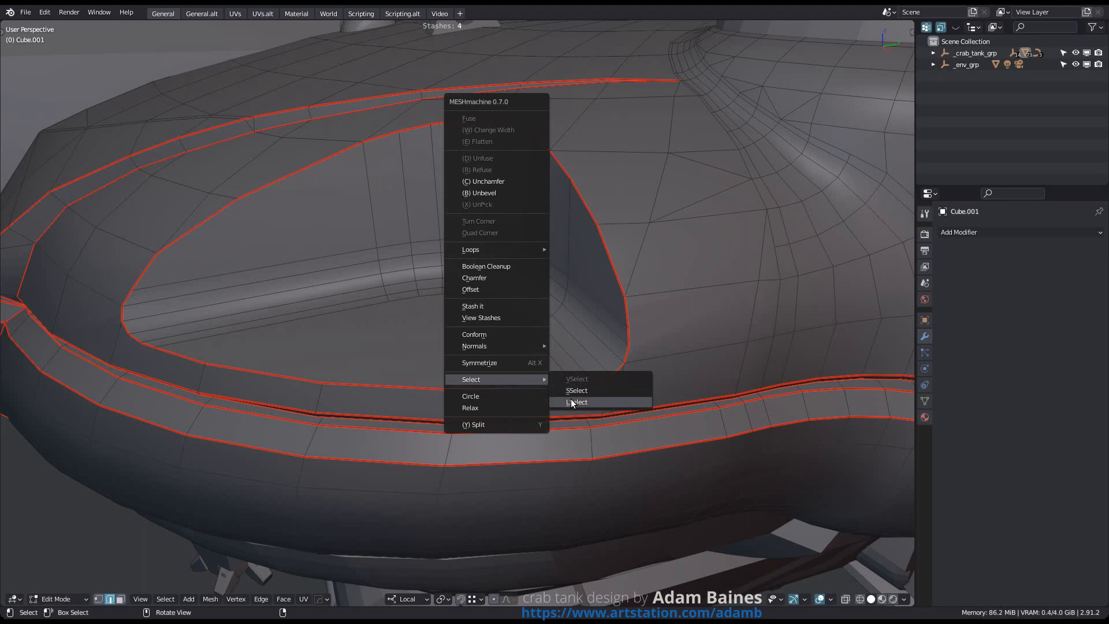
left_click(576, 402)
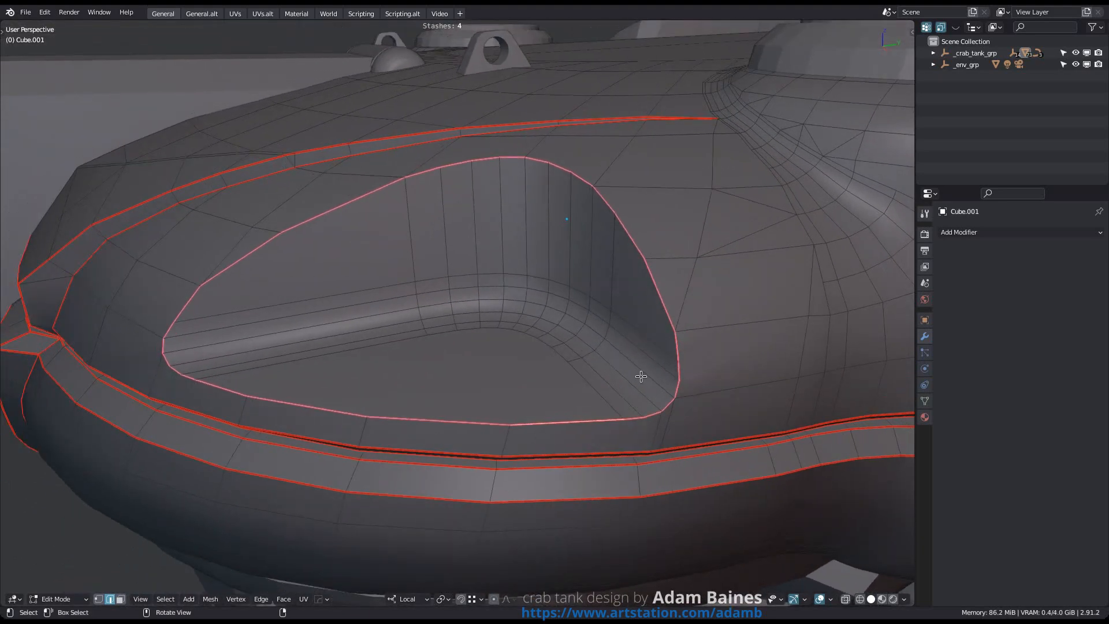
left_click_drag(640, 376, 476, 345)
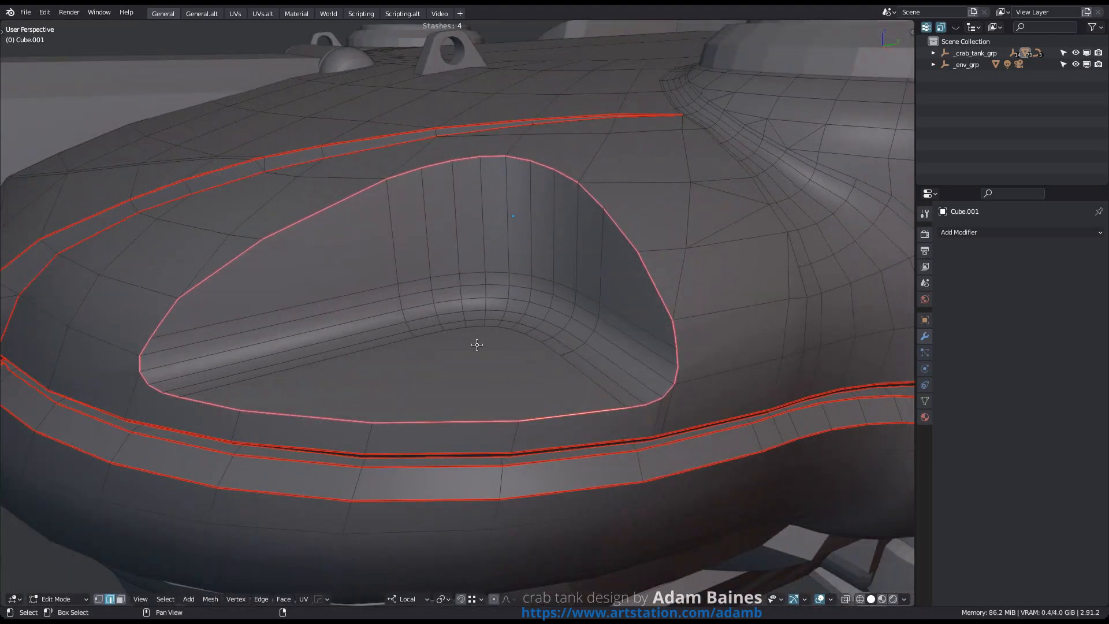
left_click_drag(474, 318, 489, 283)
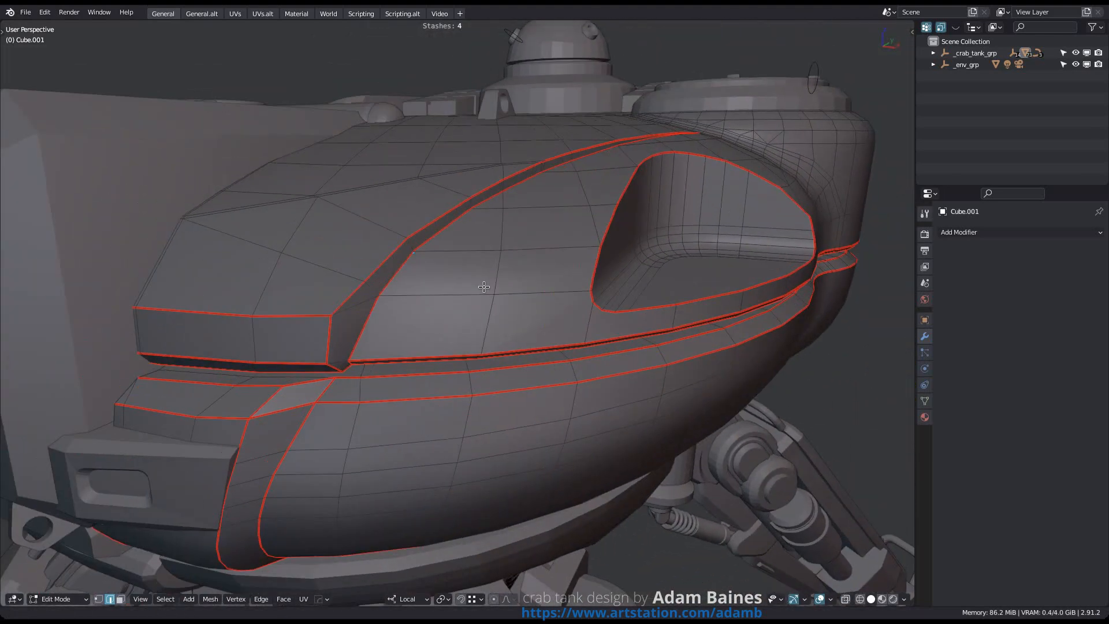
Offset the selected rim loop by 0.025 with MESHmachine Offset
left_click_drag(485, 287, 410, 315)
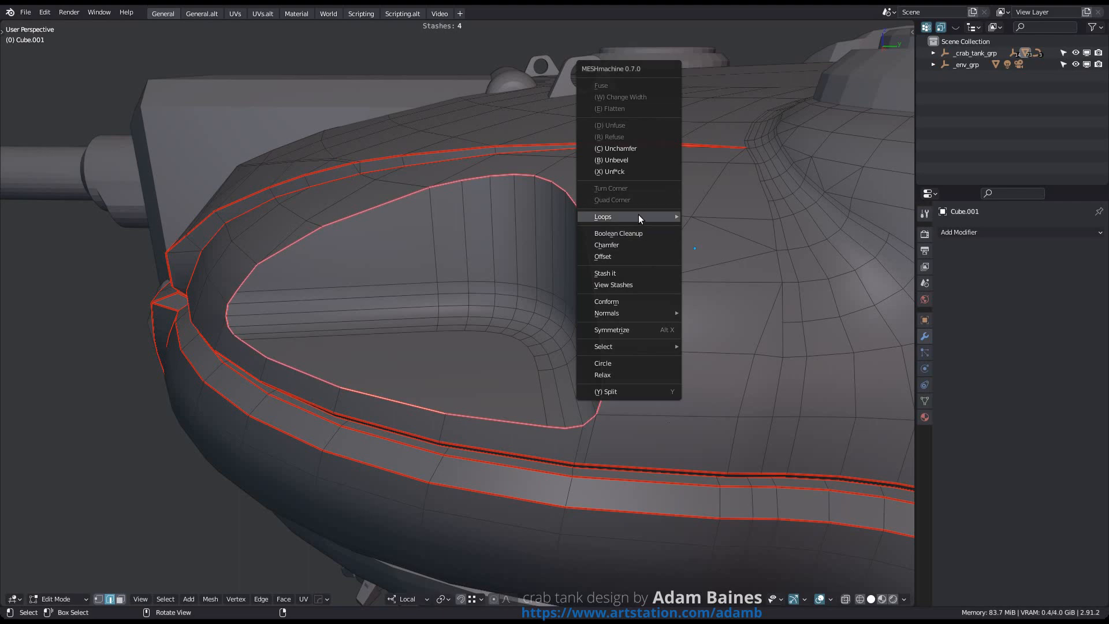
left_click(603, 256)
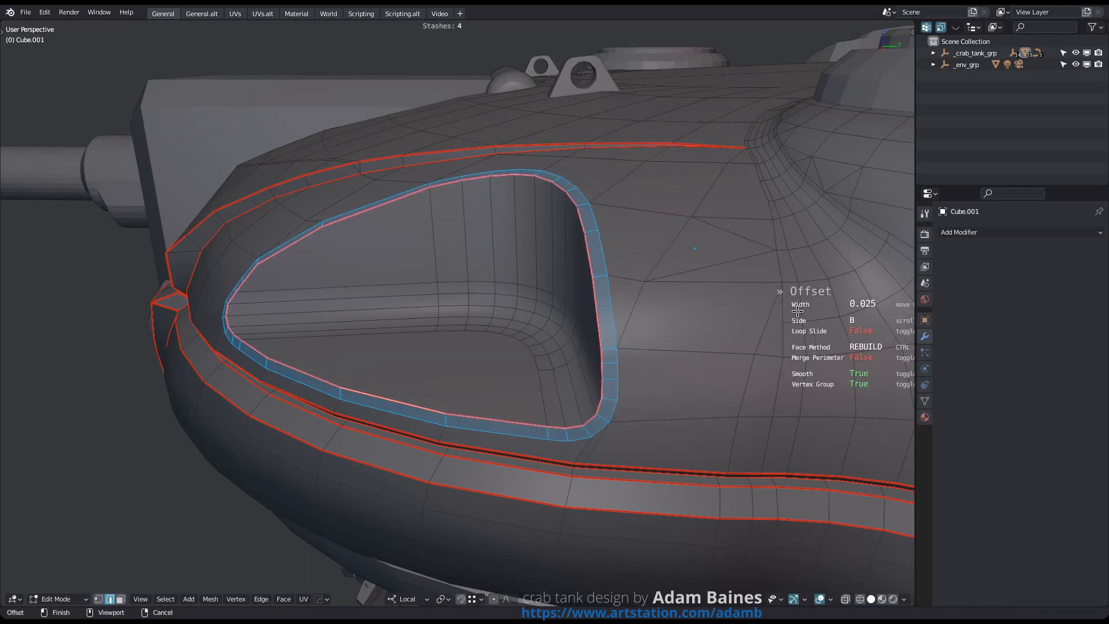